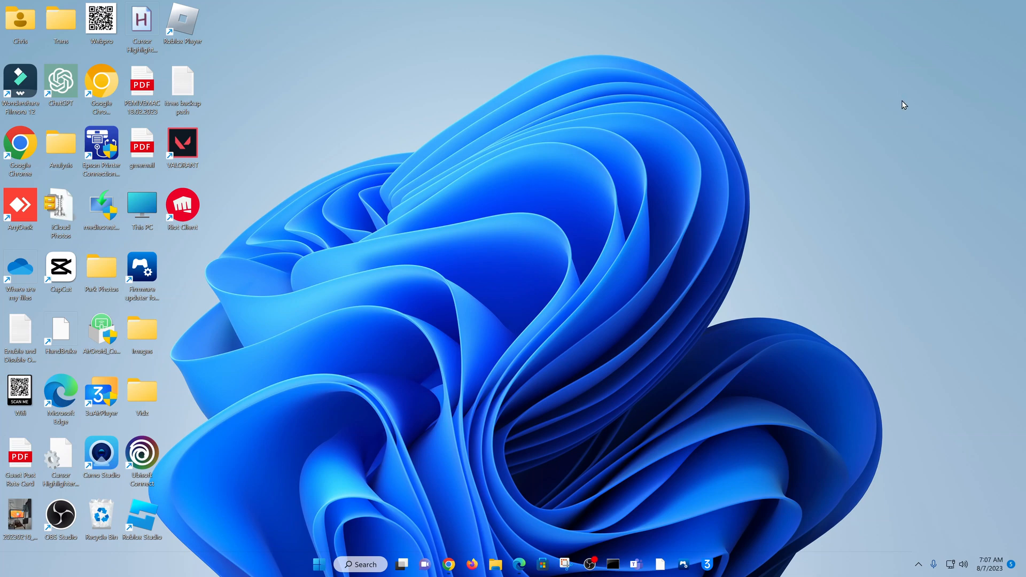
mouse_move(787, 395)
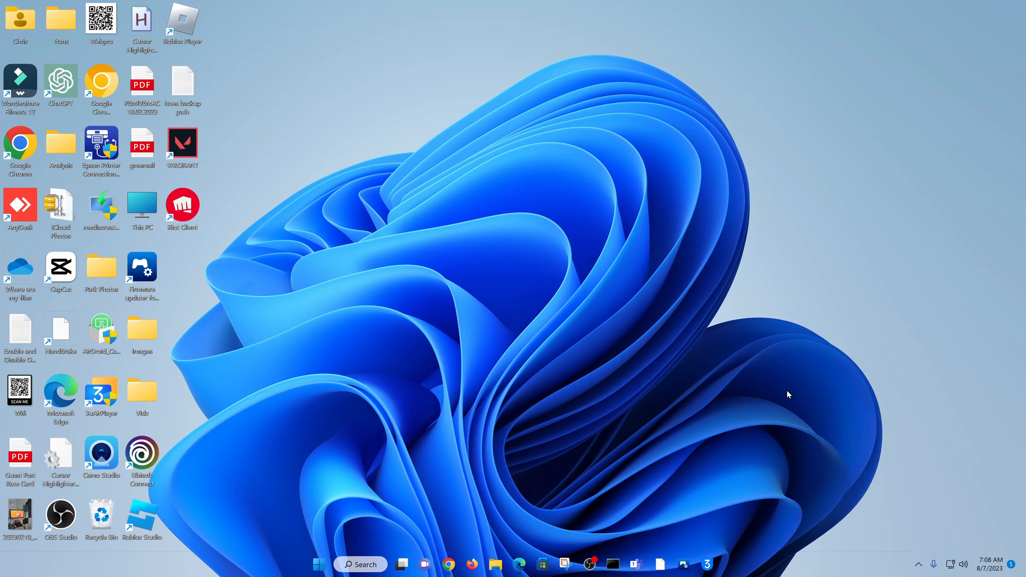
mouse_move(606, 458)
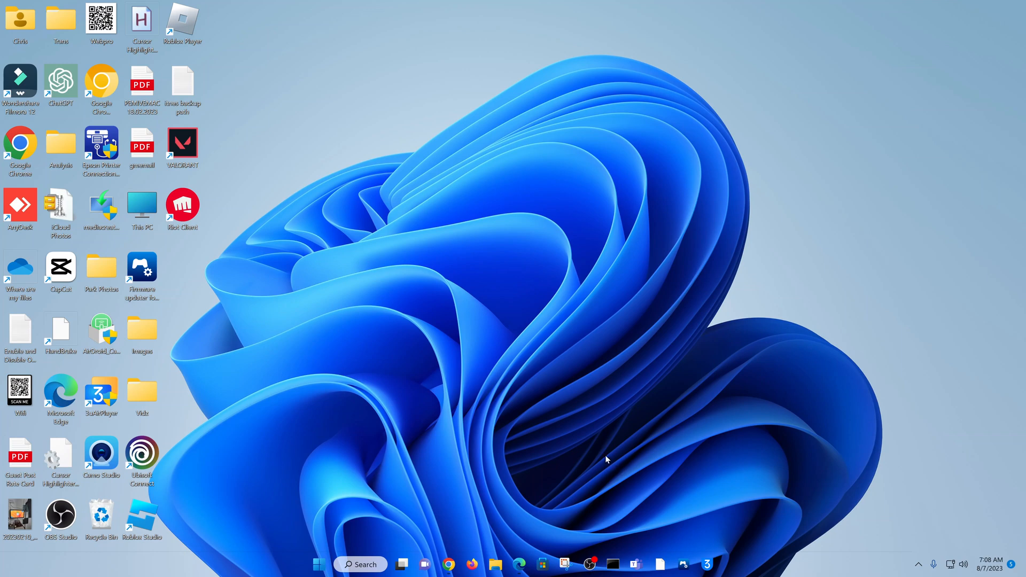
mouse_move(603, 457)
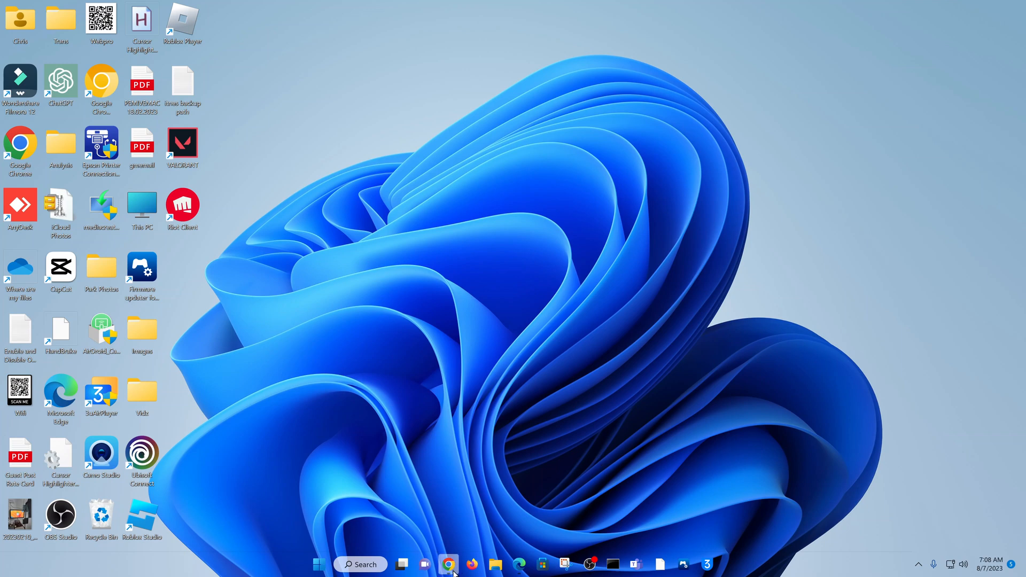
click(448, 564)
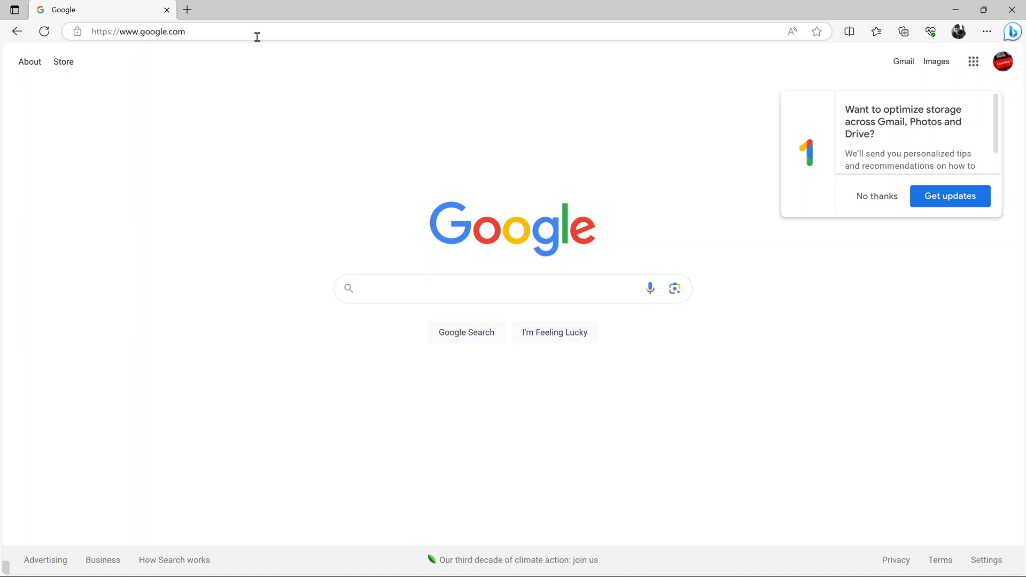
click(138, 31)
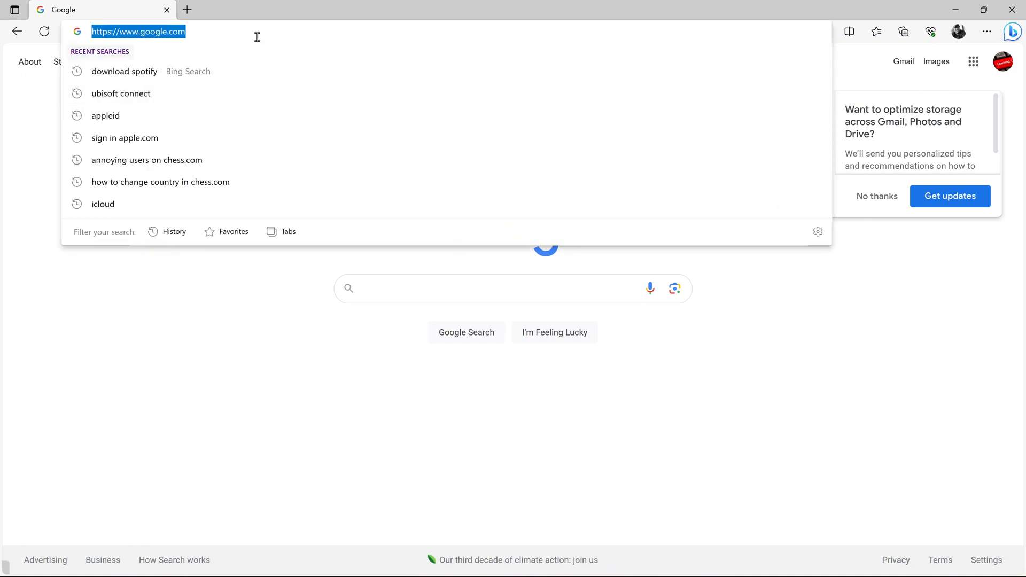
text(https://www.spotify.com/download)
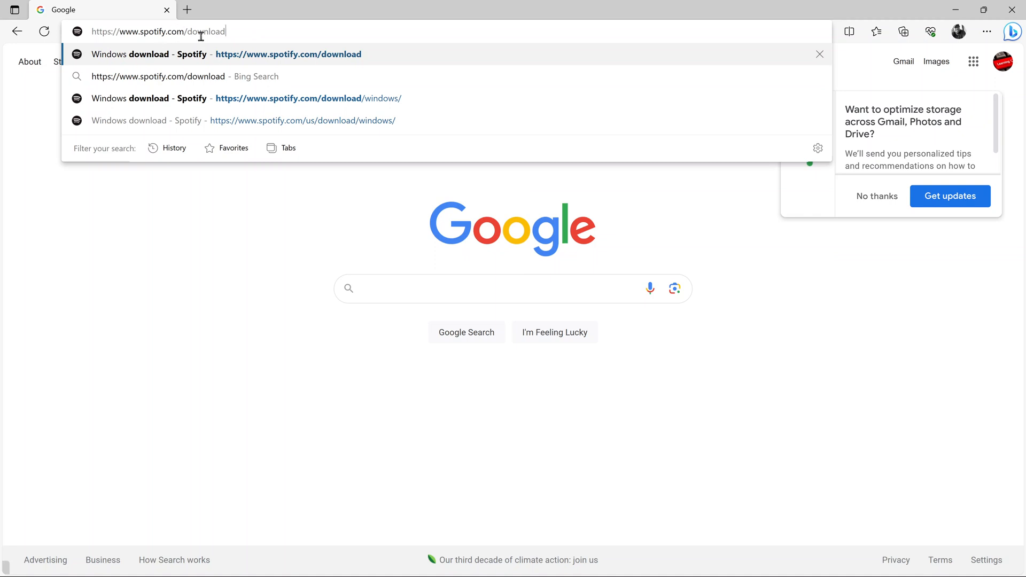
mouse_move(68, 30)
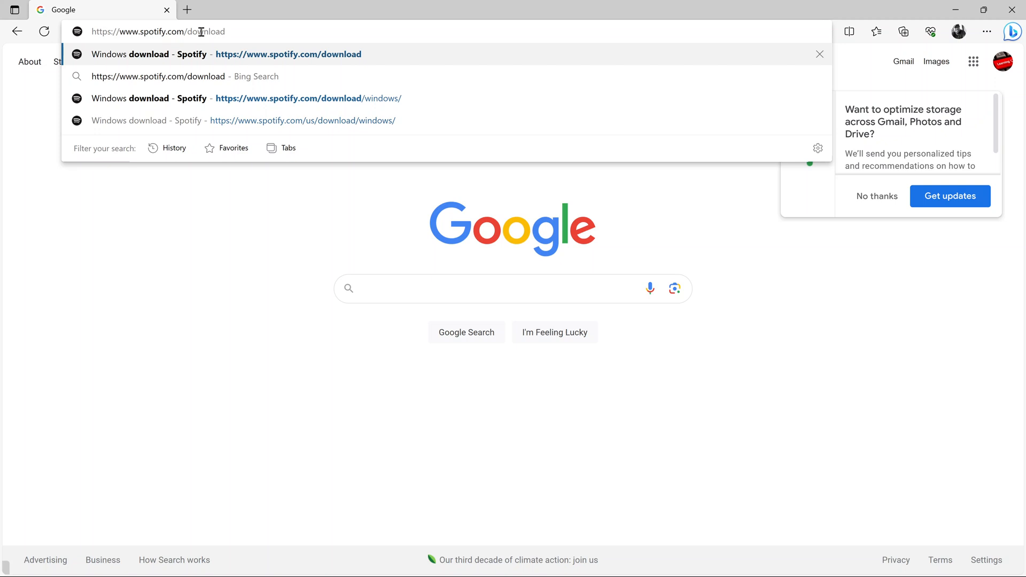
mouse_move(236, 31)
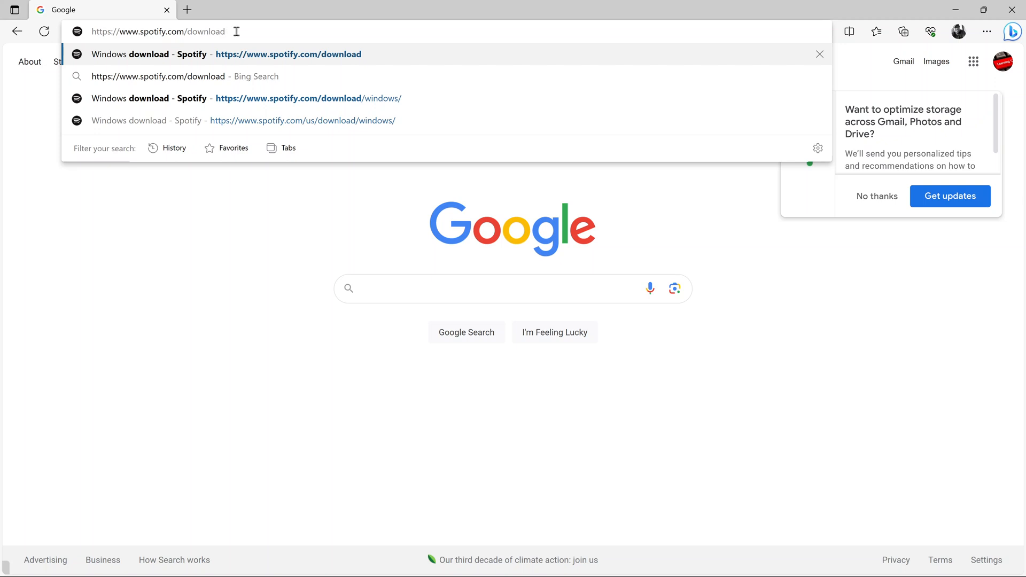
Go to the Spotify Windows download page and start the installer download
click(302, 121)
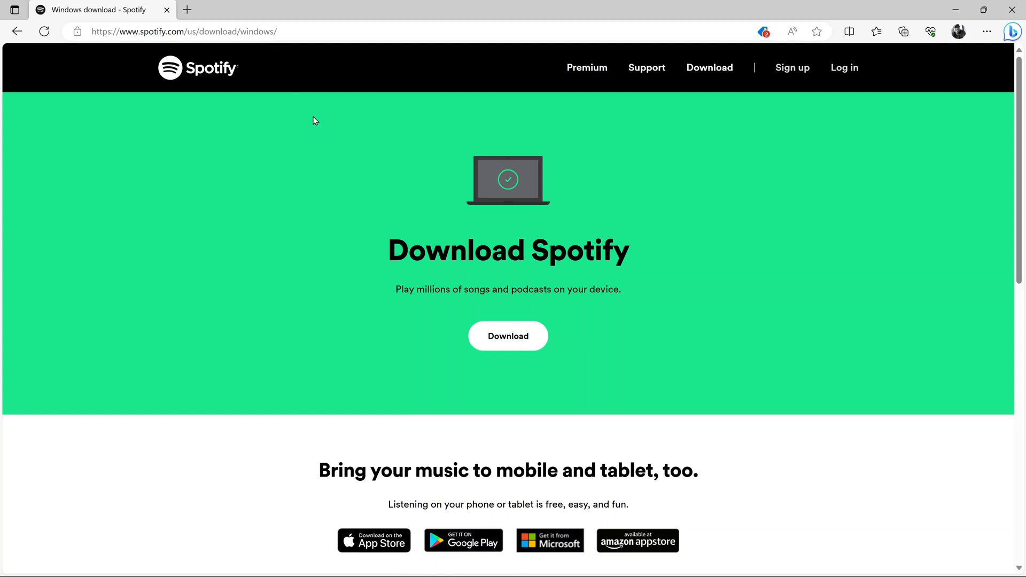
mouse_move(387, 267)
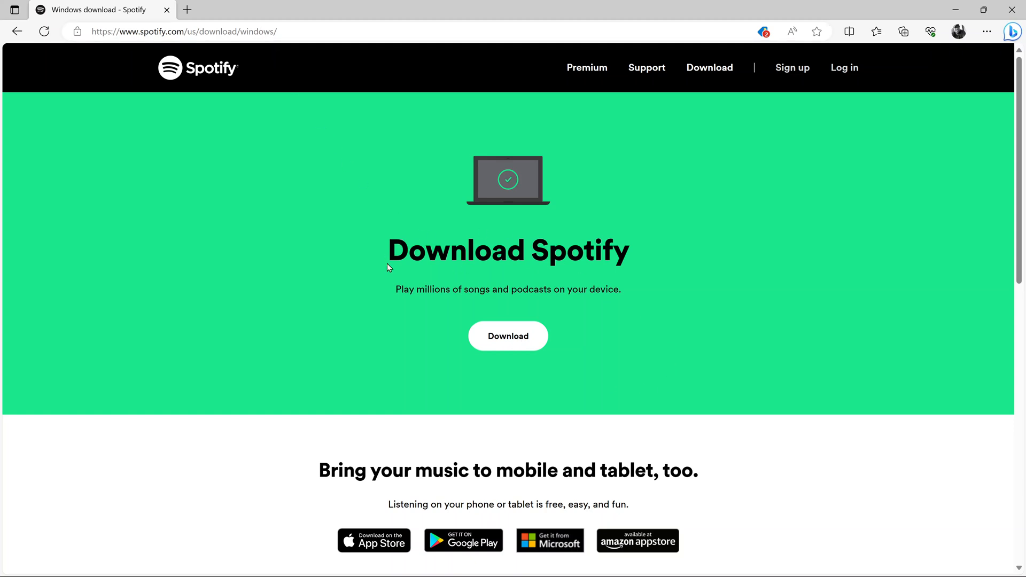
mouse_move(499, 418)
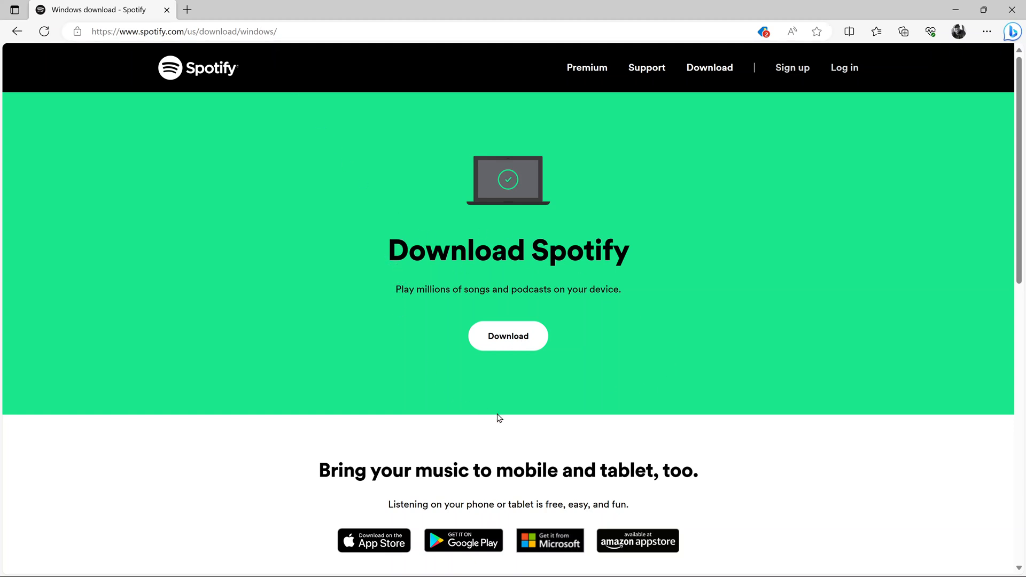
click(508, 336)
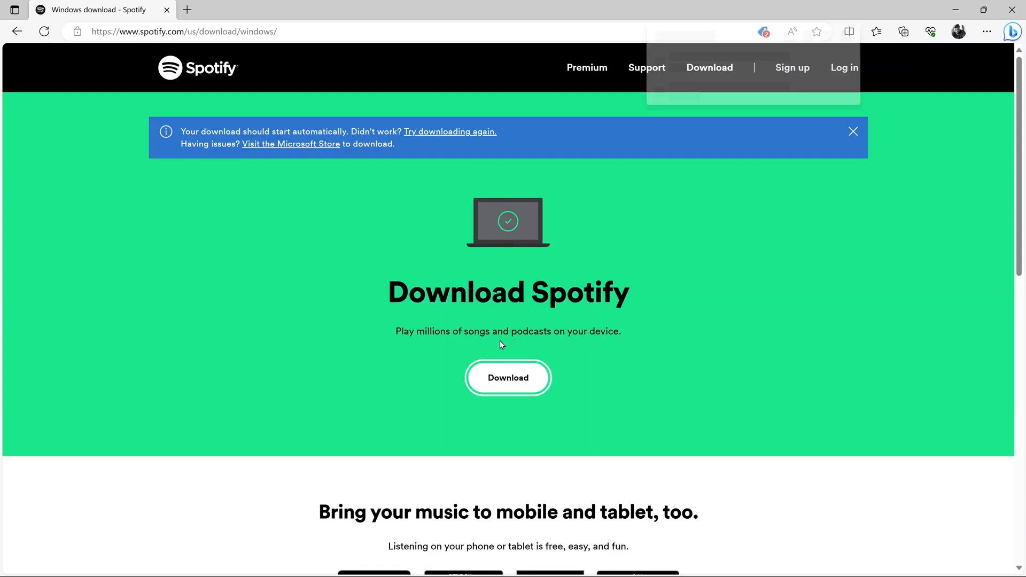
Show recent downloads and reveal SpotifySetup.exe in its Downloads folder
click(902, 31)
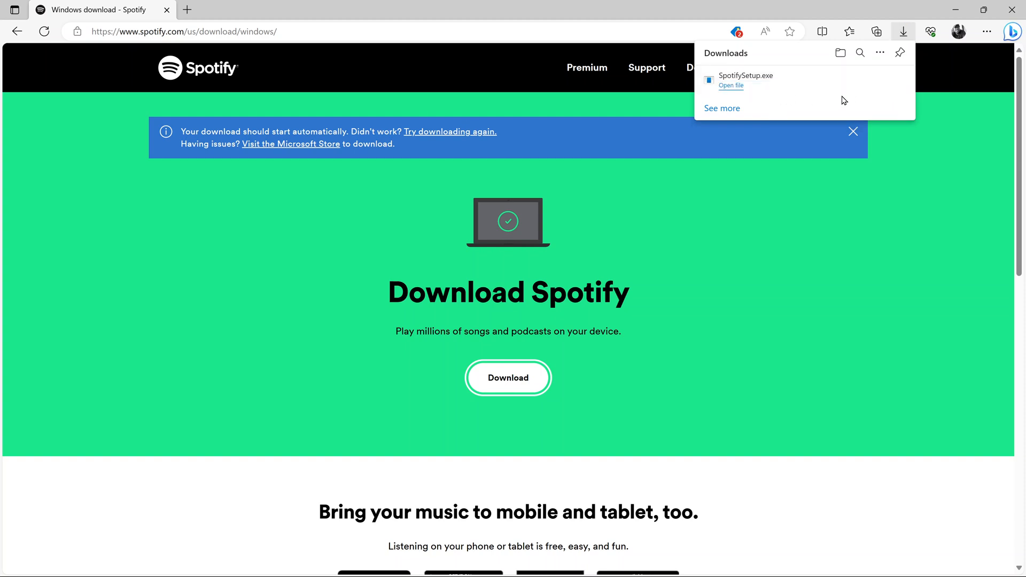
mouse_move(858, 95)
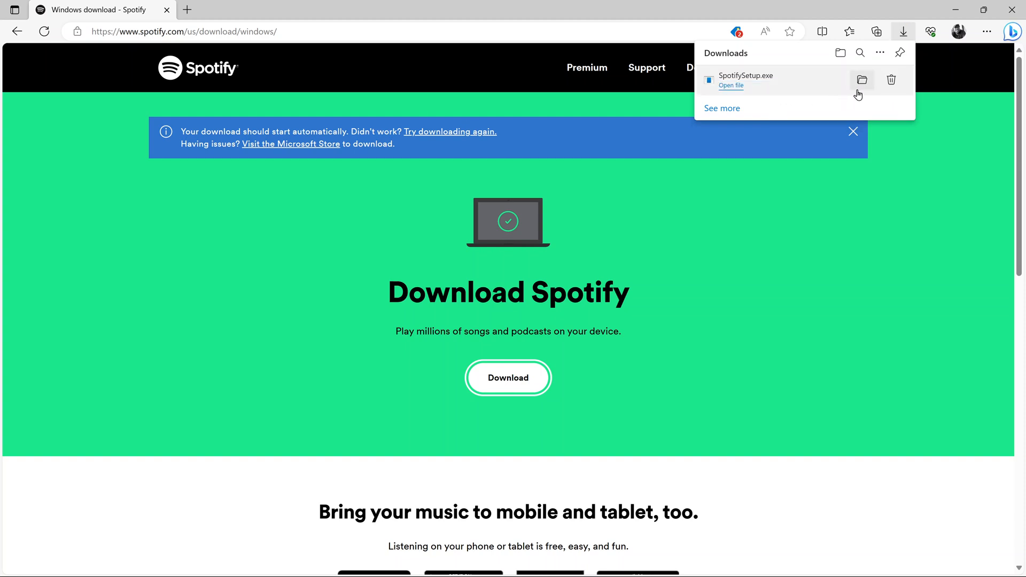
mouse_move(861, 79)
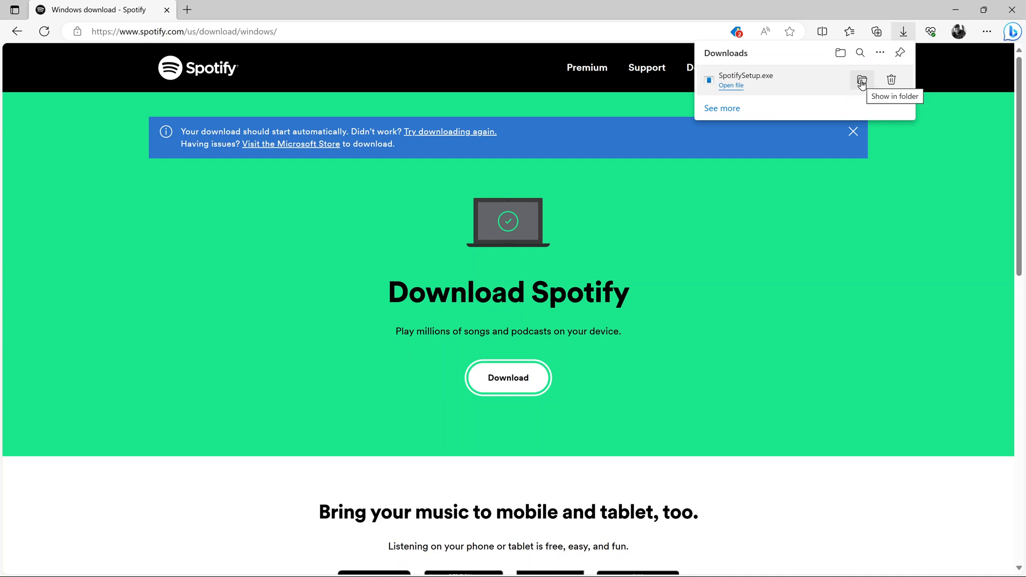
click(863, 80)
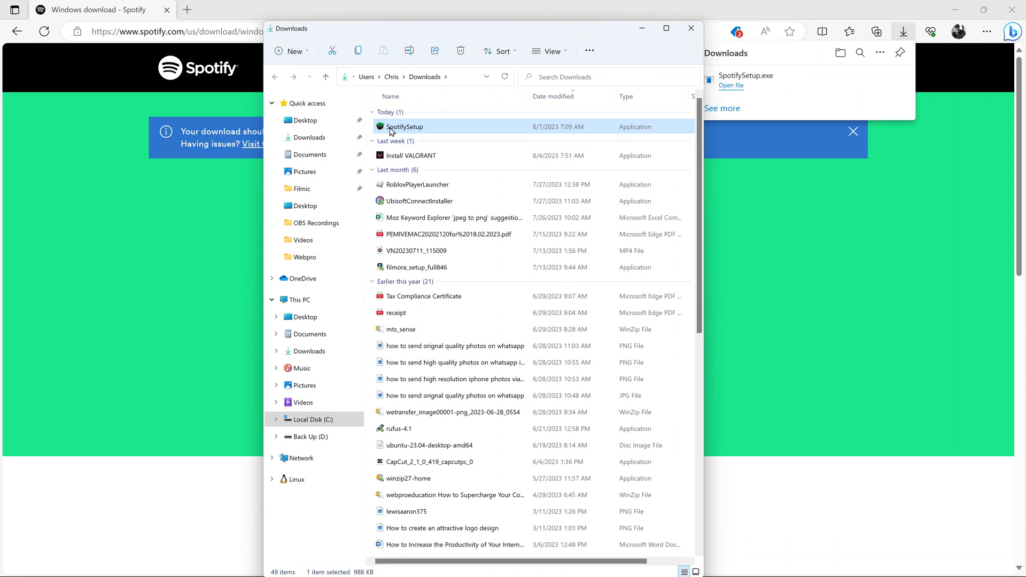
mouse_move(467, 132)
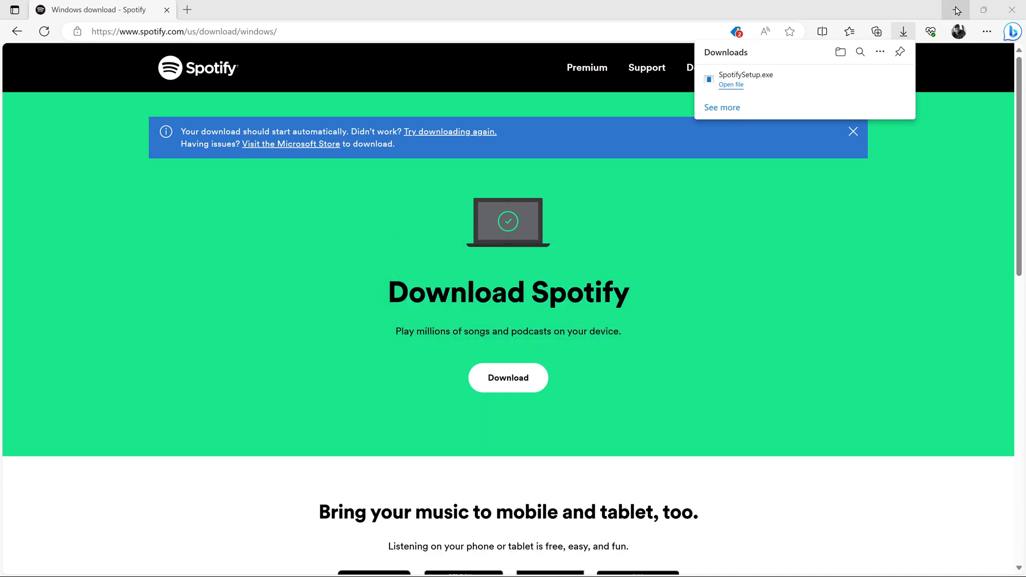
Minimise Edge so the running Spotify Installer is visible on the desktop
click(730, 85)
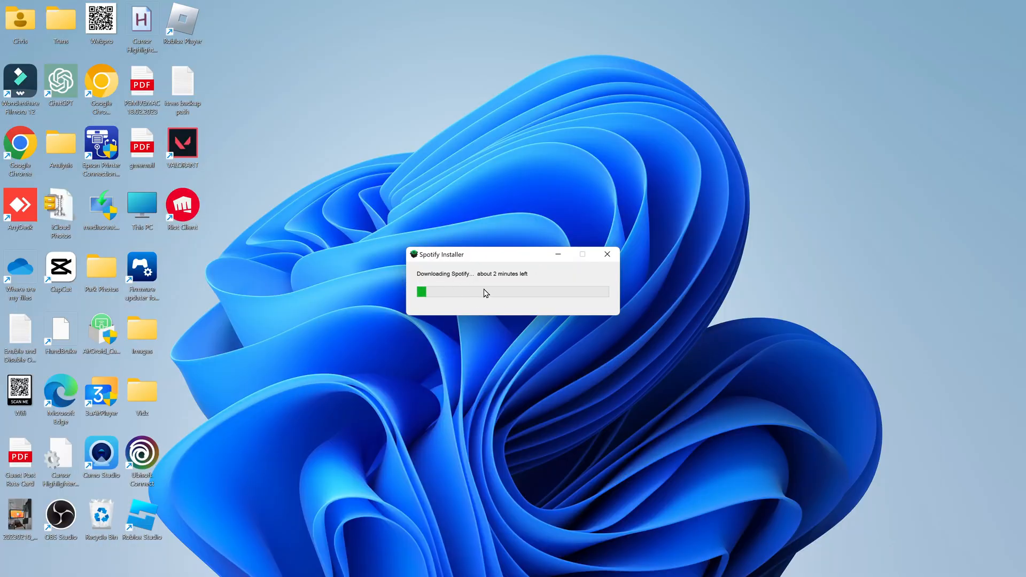
mouse_move(496, 382)
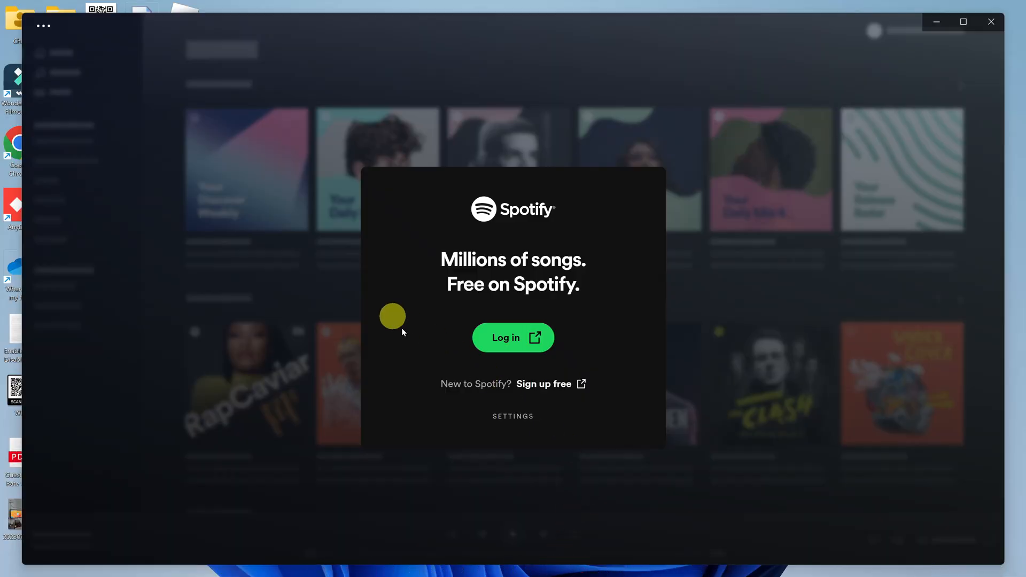
mouse_move(518, 450)
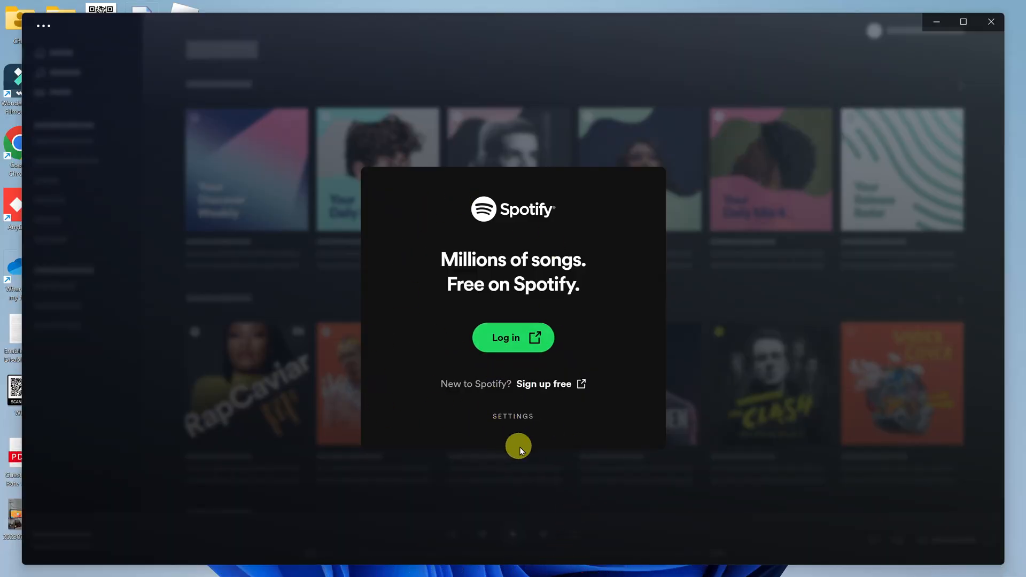
Begin logging in from Spotify's welcome dialog, opening the browser authorization page
click(512, 338)
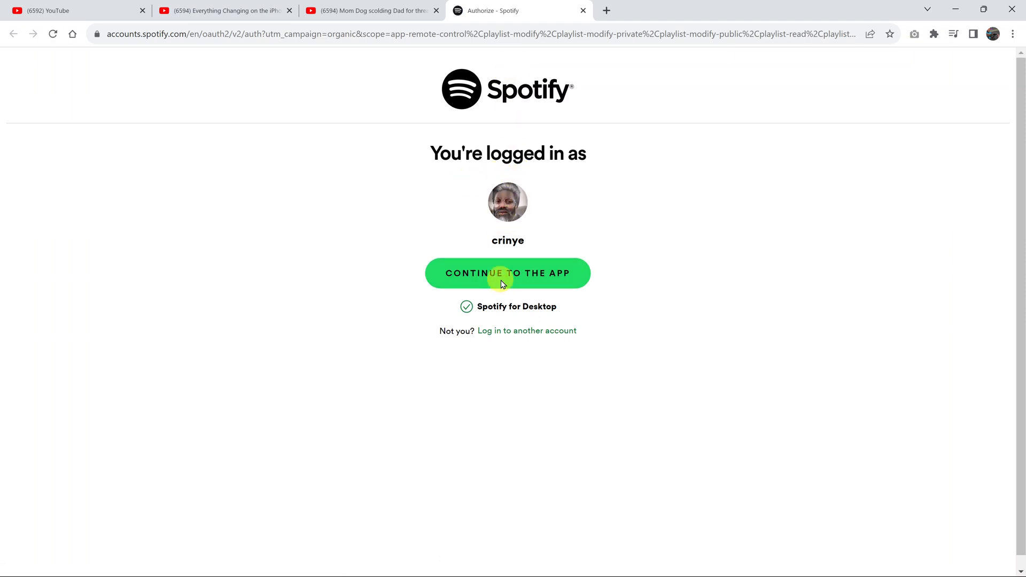
Continue to the desktop app with the already signed-in account
click(507, 272)
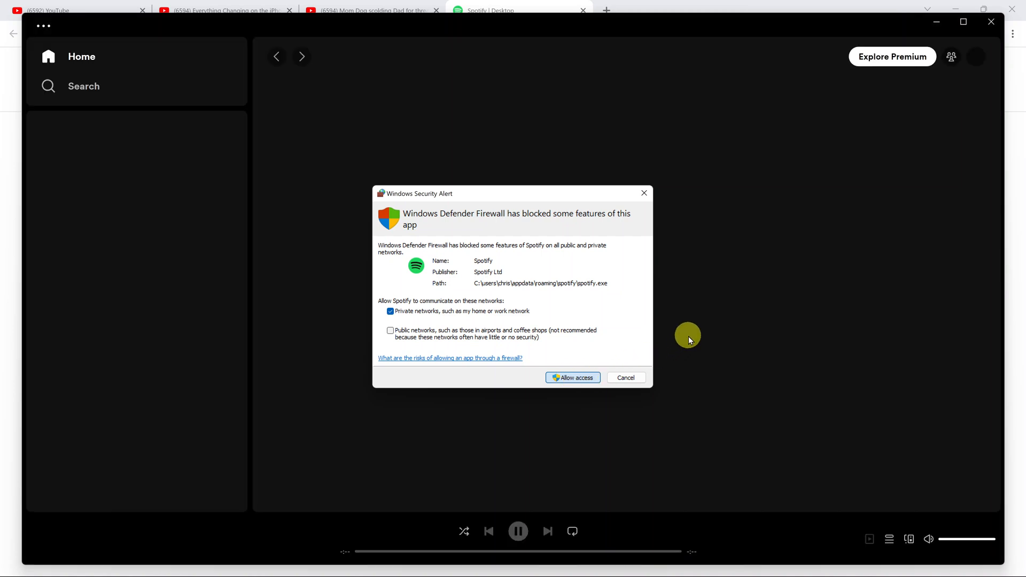
Allow Spotify network access in the Windows Defender Firewall alert
click(571, 377)
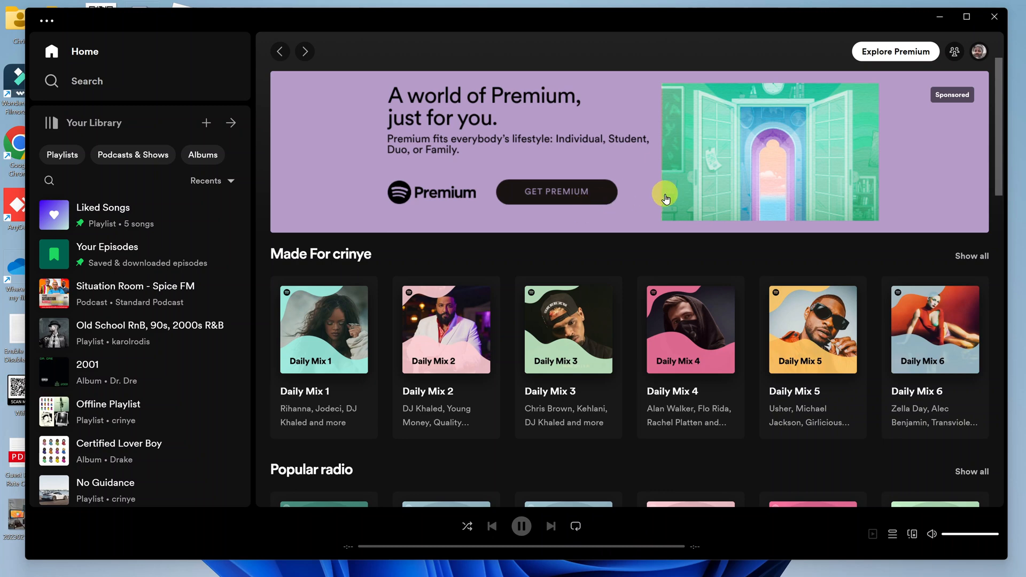
mouse_move(650, 233)
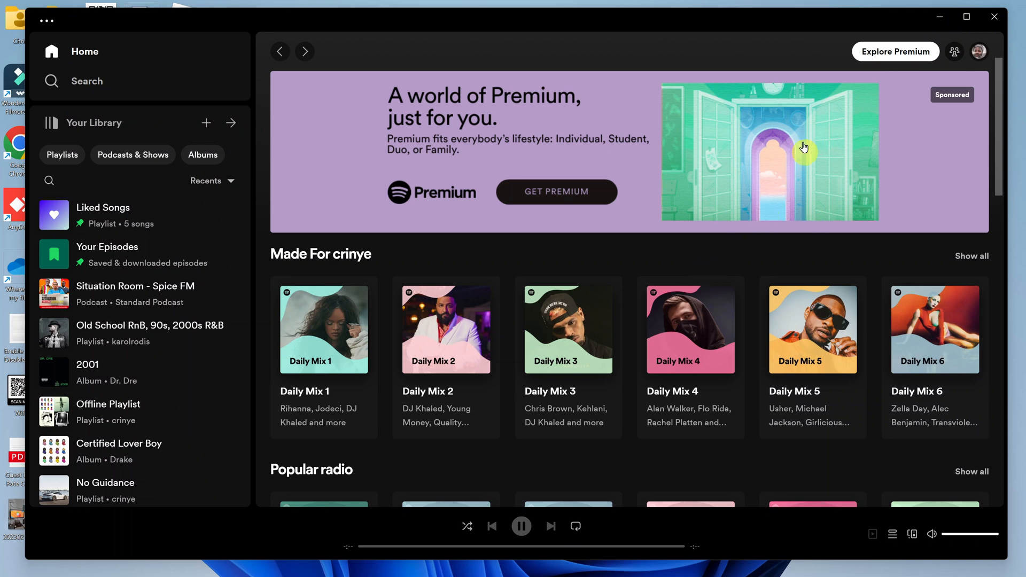
mouse_move(823, 18)
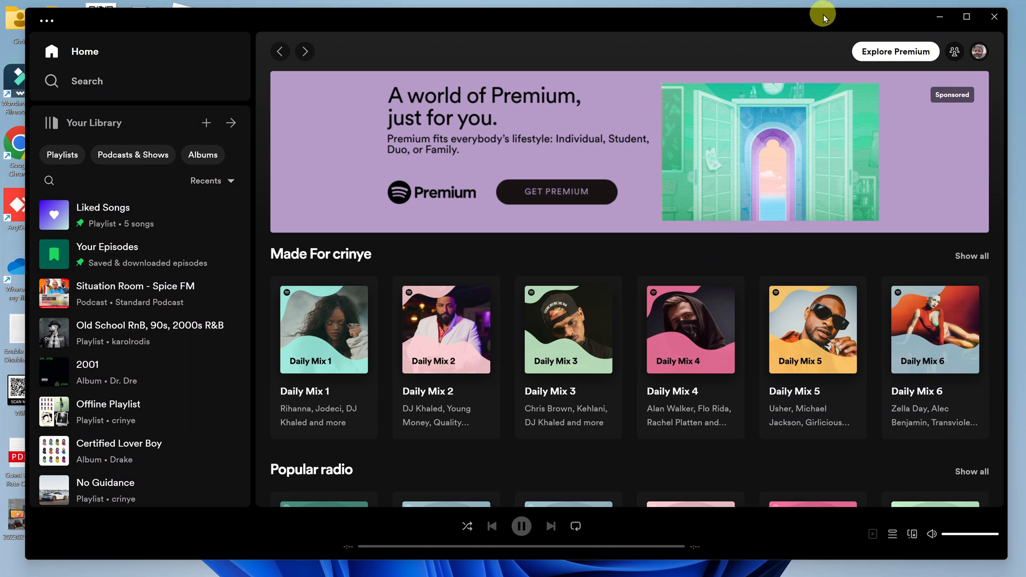
mouse_move(891, 26)
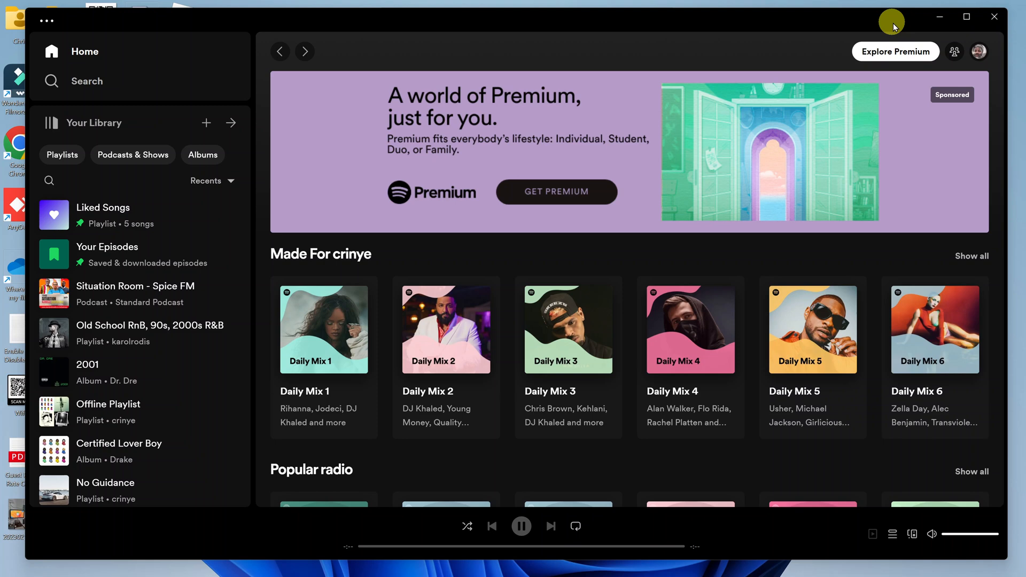
mouse_move(843, 19)
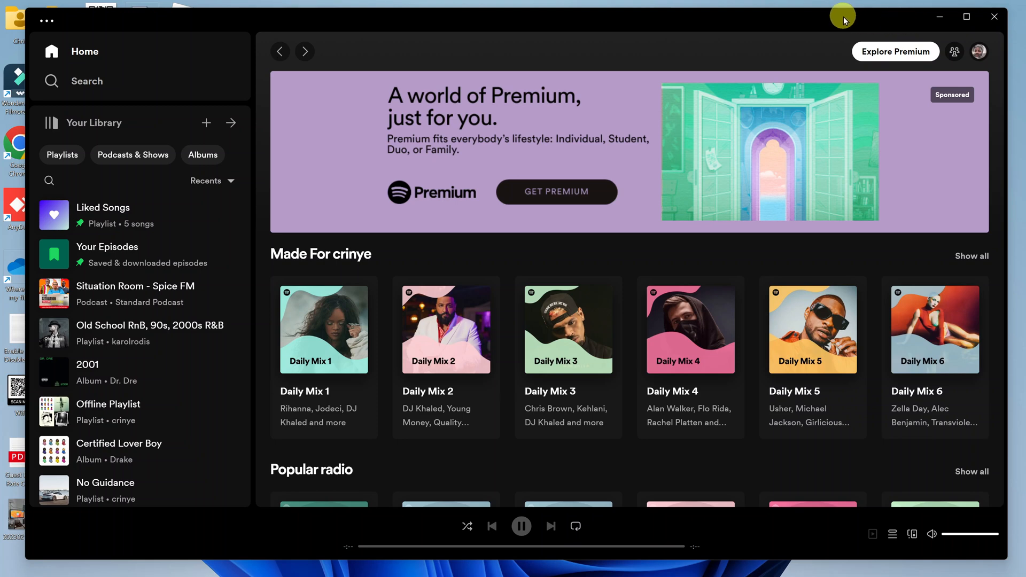